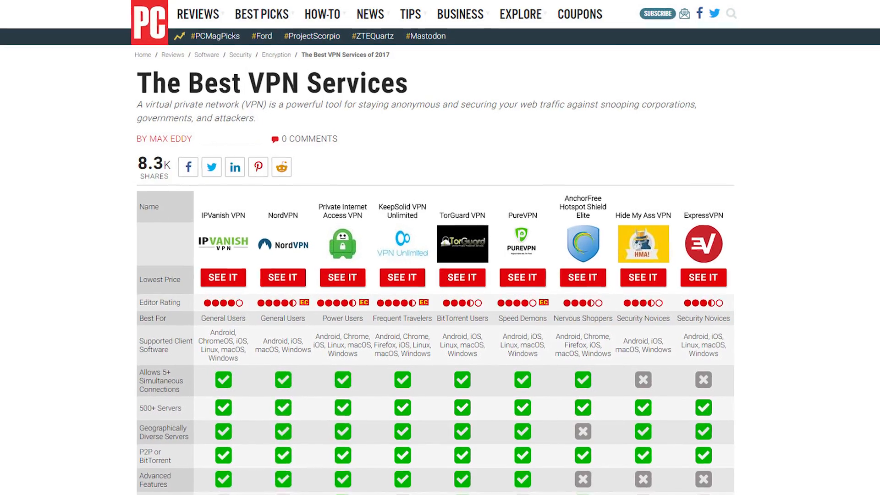
scroll(down, 3)
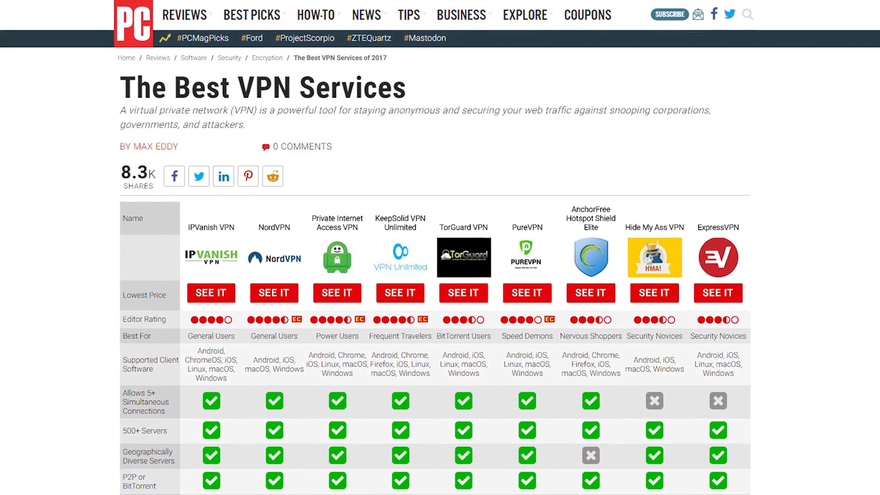
scroll(down, 3)
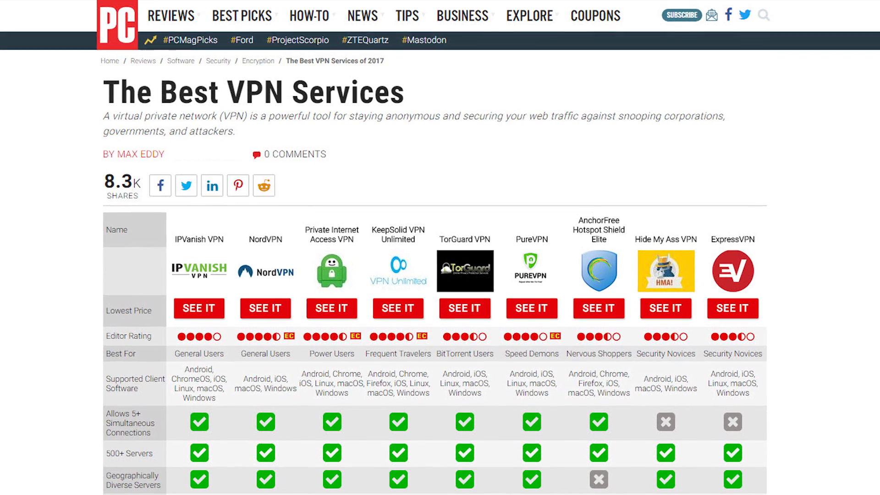